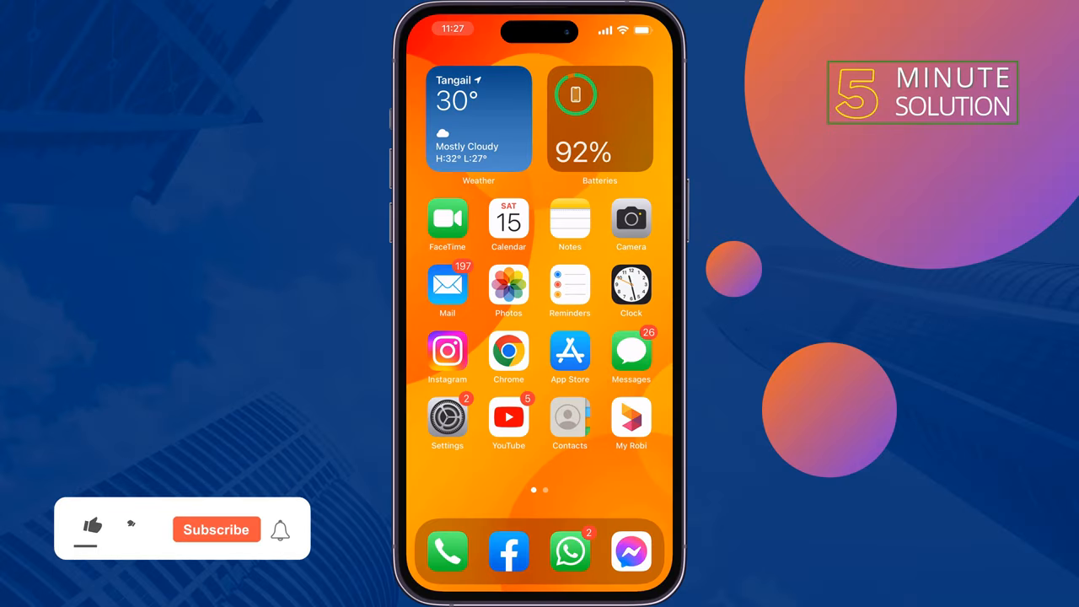
Step: Reset the Mobile Data Network APN settings to defaults, then dismiss the carrier's usage message
{"action": "left_click", "coordinate": [91, 526]}
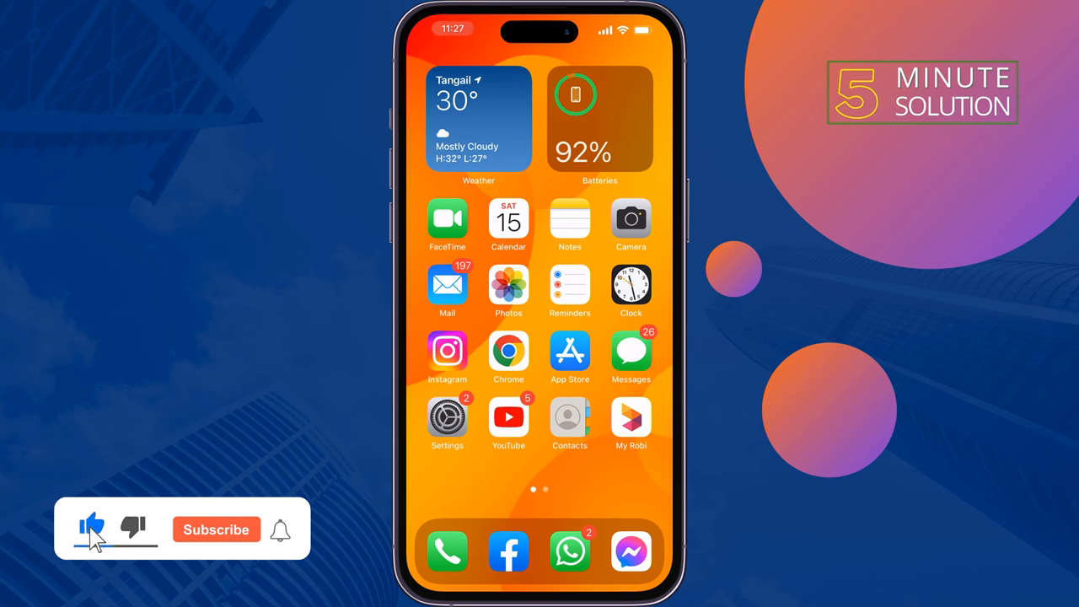
{"action": "left_click", "coordinate": [215, 529]}
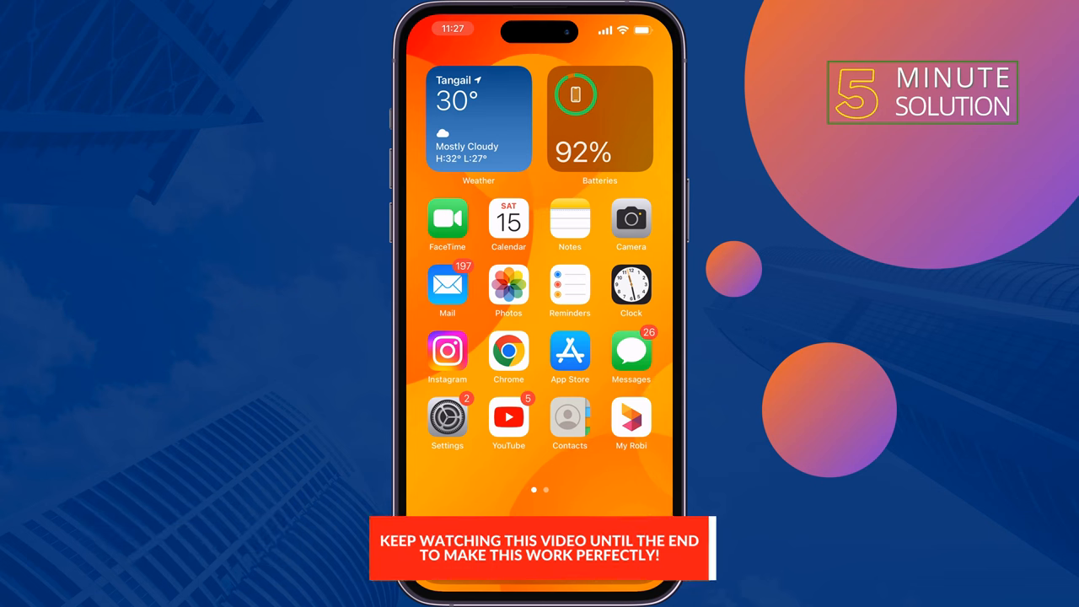
{"action": "left_click", "coordinate": [448, 416]}
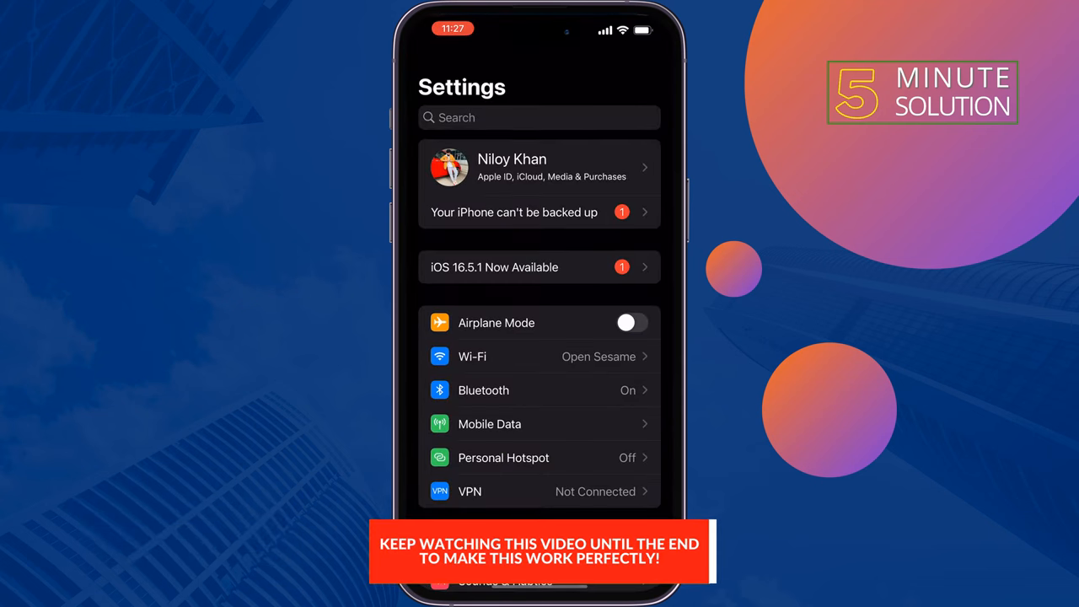
{"action": "left_click", "coordinate": [489, 424]}
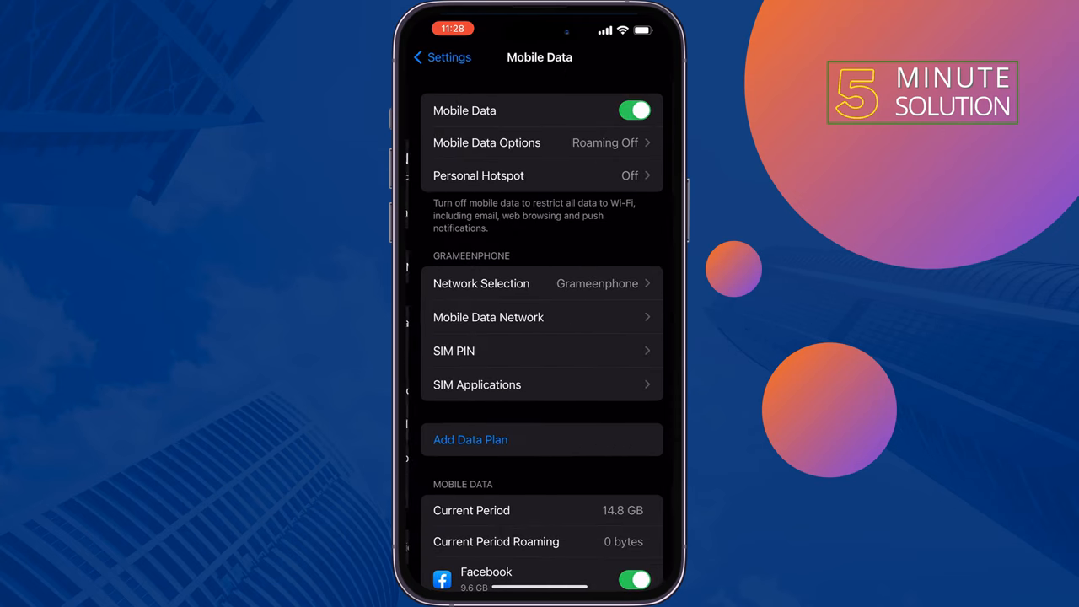
{"action": "left_click", "coordinate": [538, 317]}
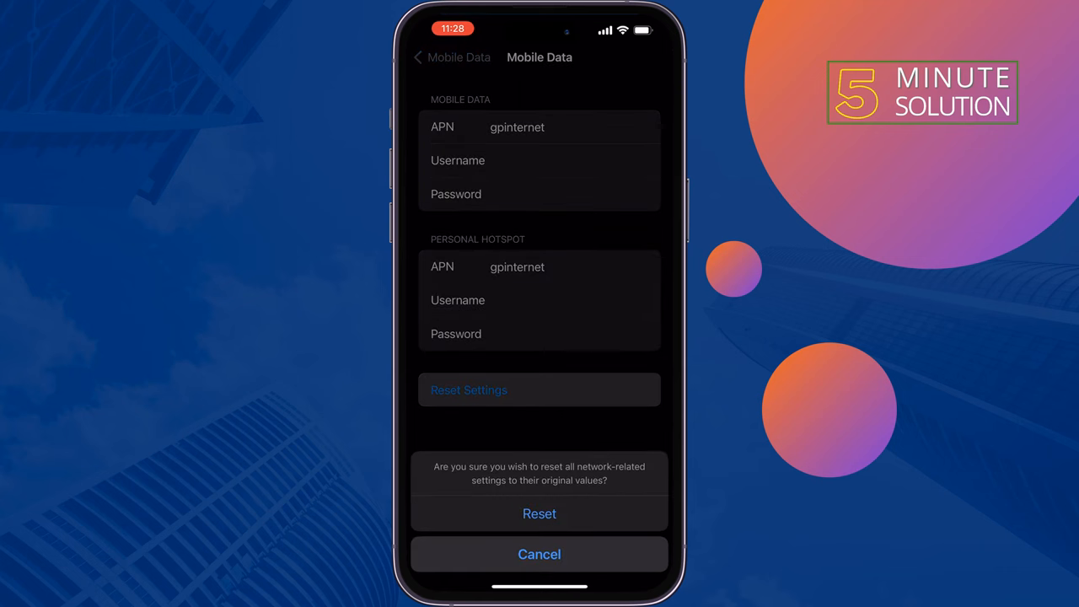
{"action": "left_click", "coordinate": [538, 554]}
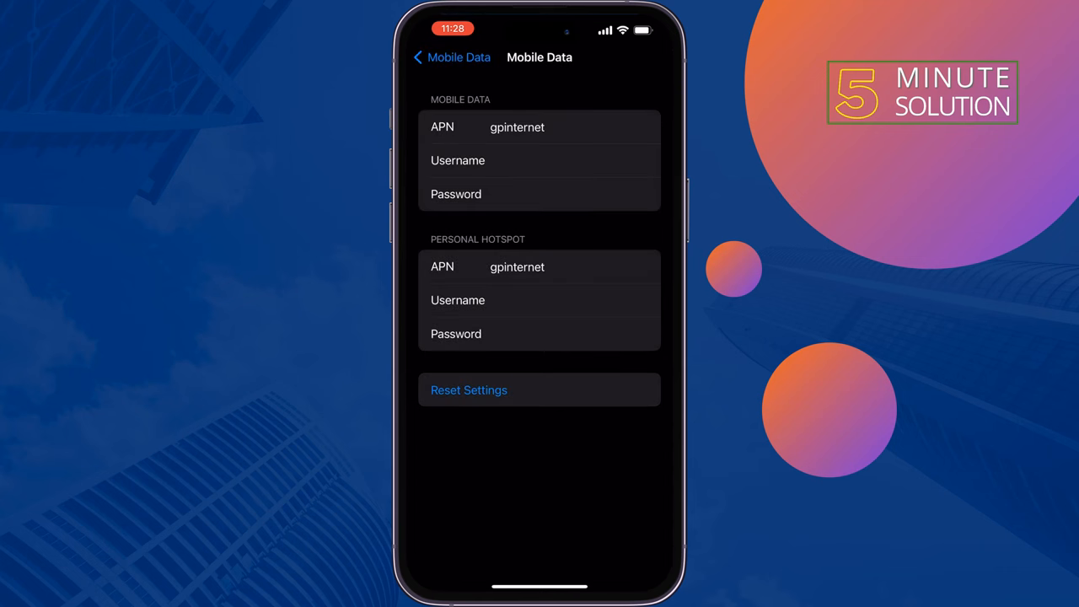
{"action": "left_click", "coordinate": [467, 389]}
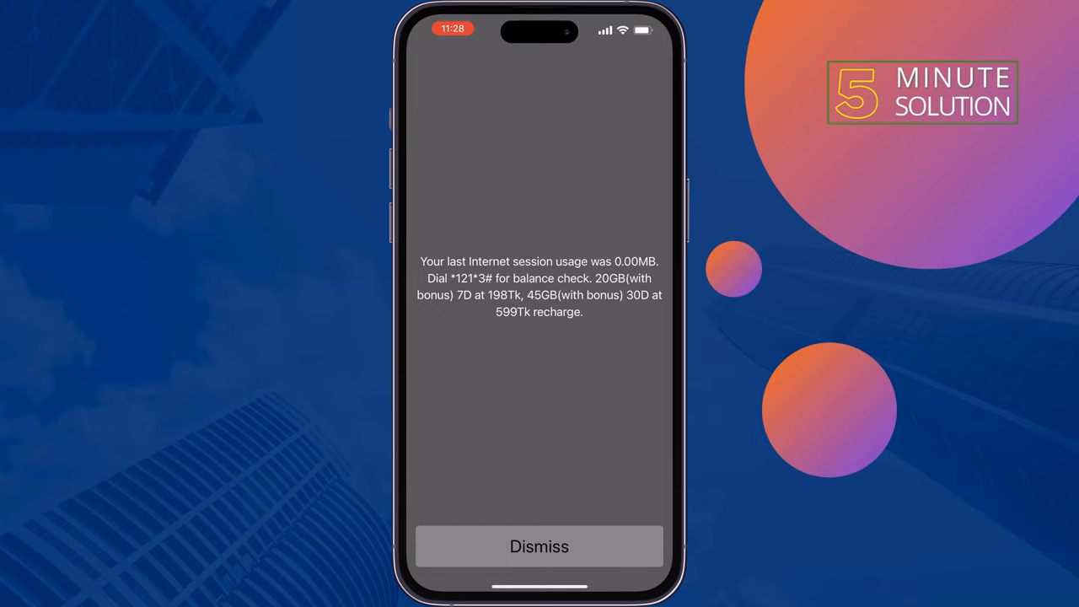
{"action": "left_click", "coordinate": [539, 546]}
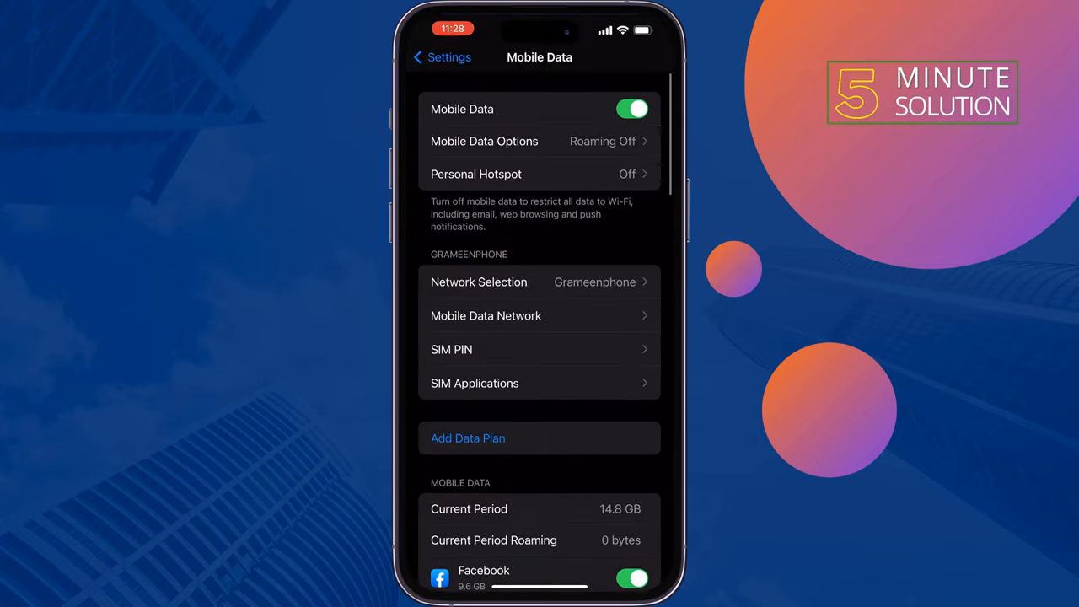
{"action": "scroll", "scroll_direction": "down", "scroll_amount": 3}
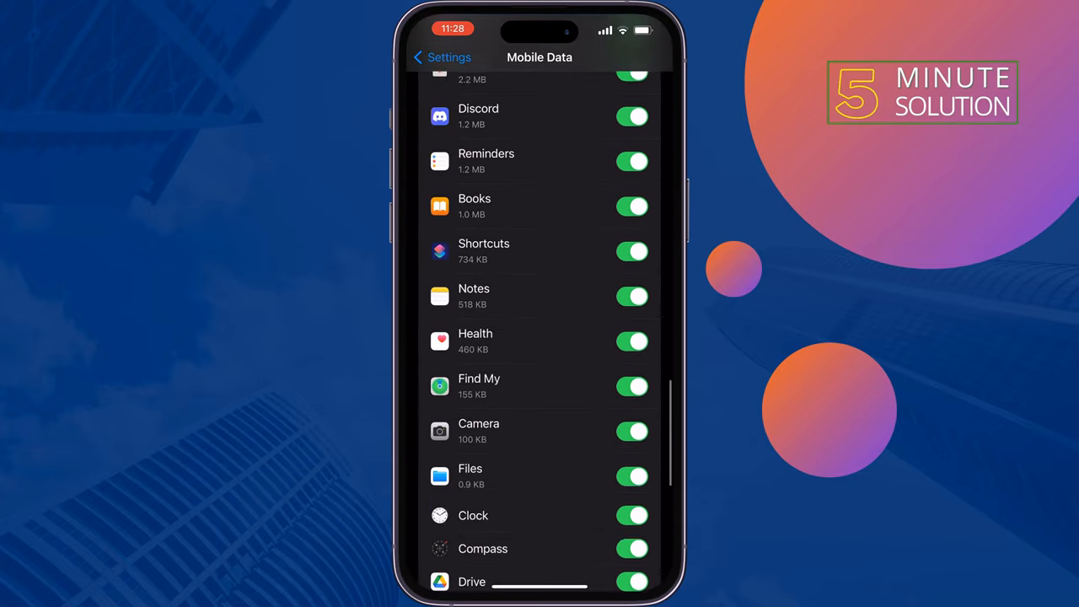
{"action": "scroll", "scroll_direction": "down", "scroll_amount": 3}
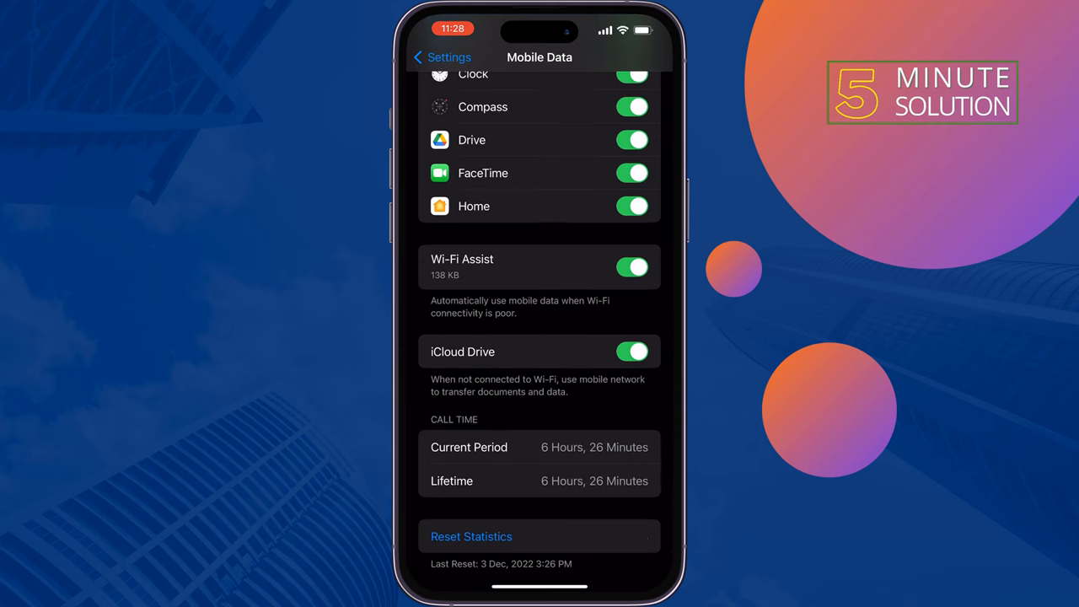
{"action": "left_click", "coordinate": [632, 267]}
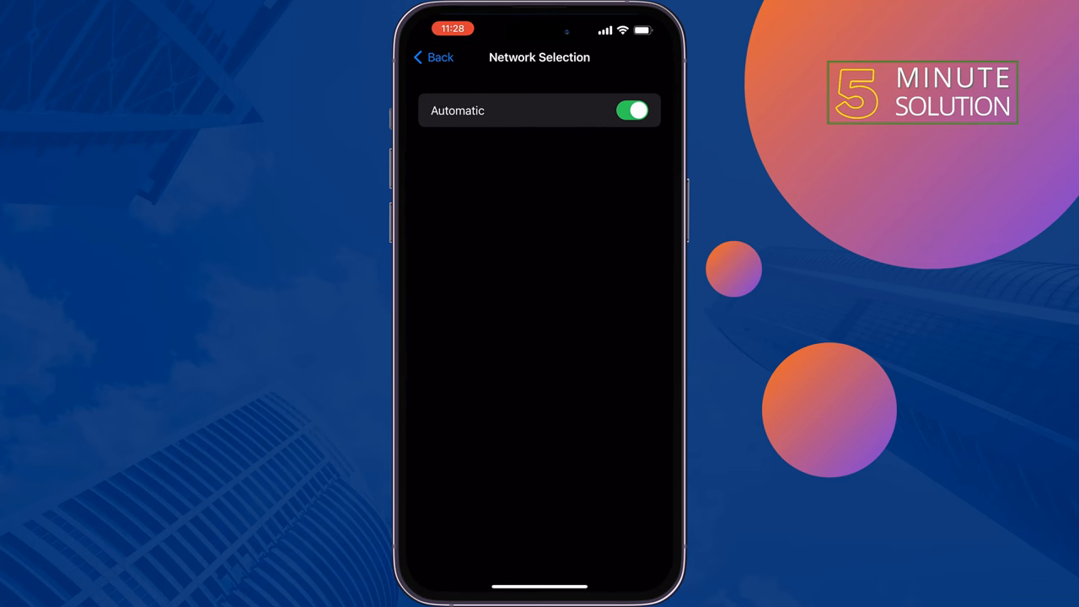
Step: Toggle Automatic network selection off and on, dismiss the carrier notice, and leave Network Selection
{"action": "left_click", "coordinate": [631, 111]}
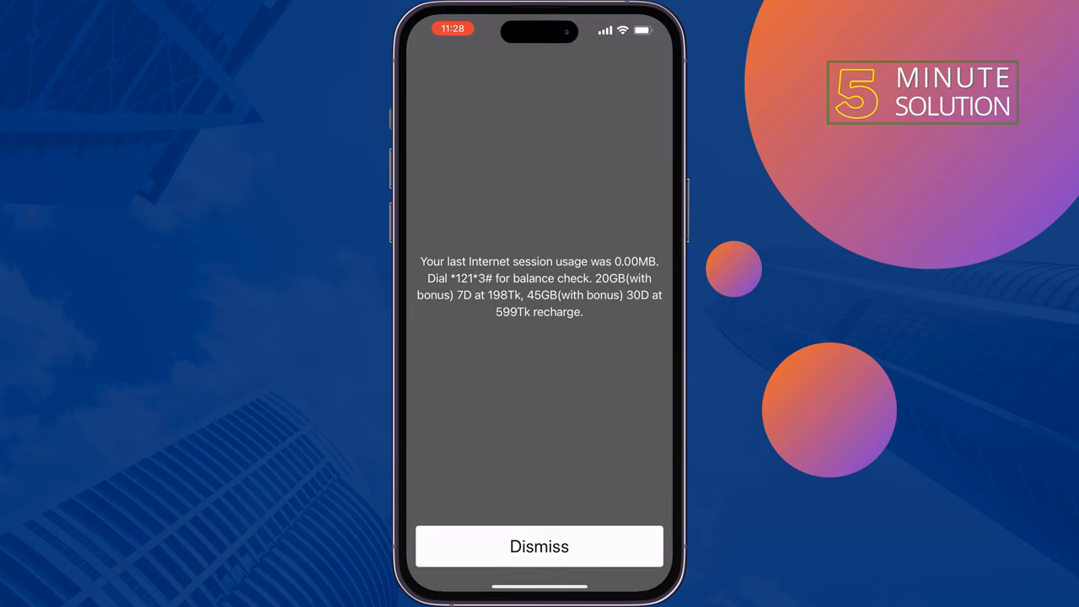
{"action": "left_click", "coordinate": [539, 546]}
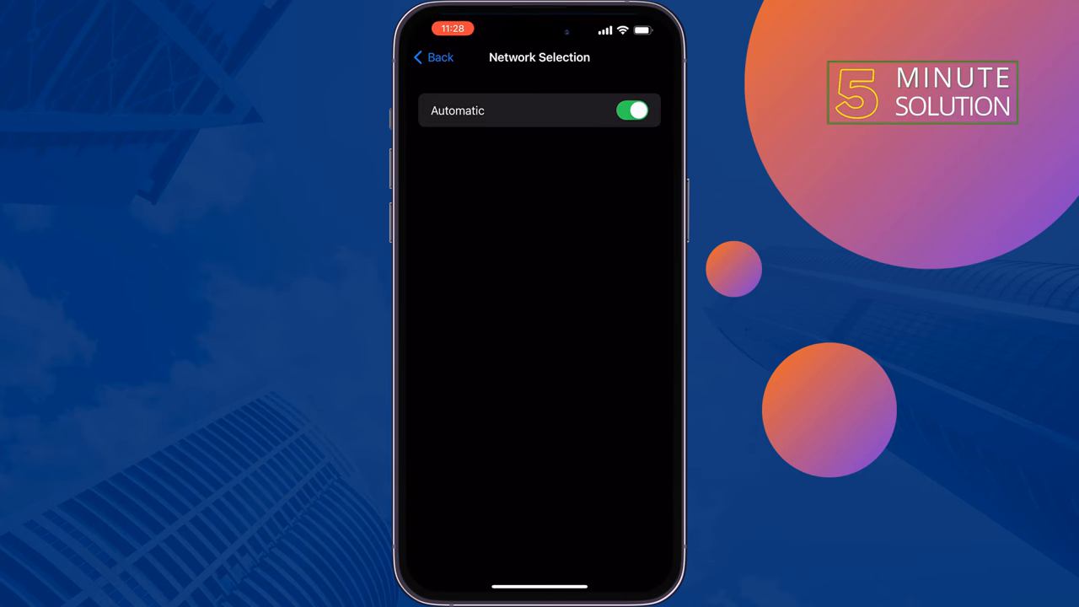
{"action": "left_click", "coordinate": [433, 57]}
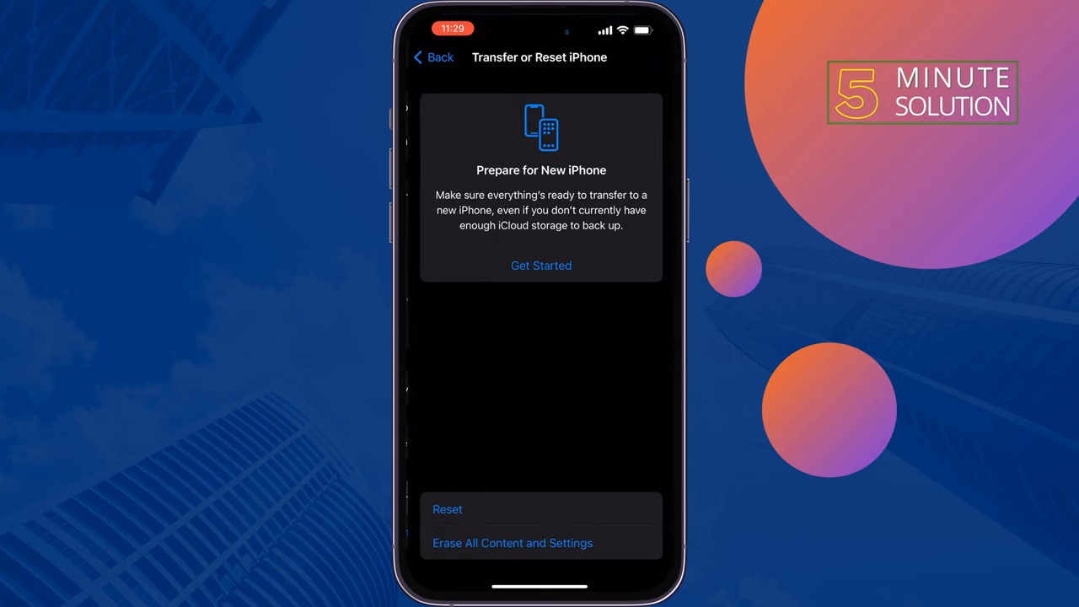
{"action": "left_click", "coordinate": [447, 509]}
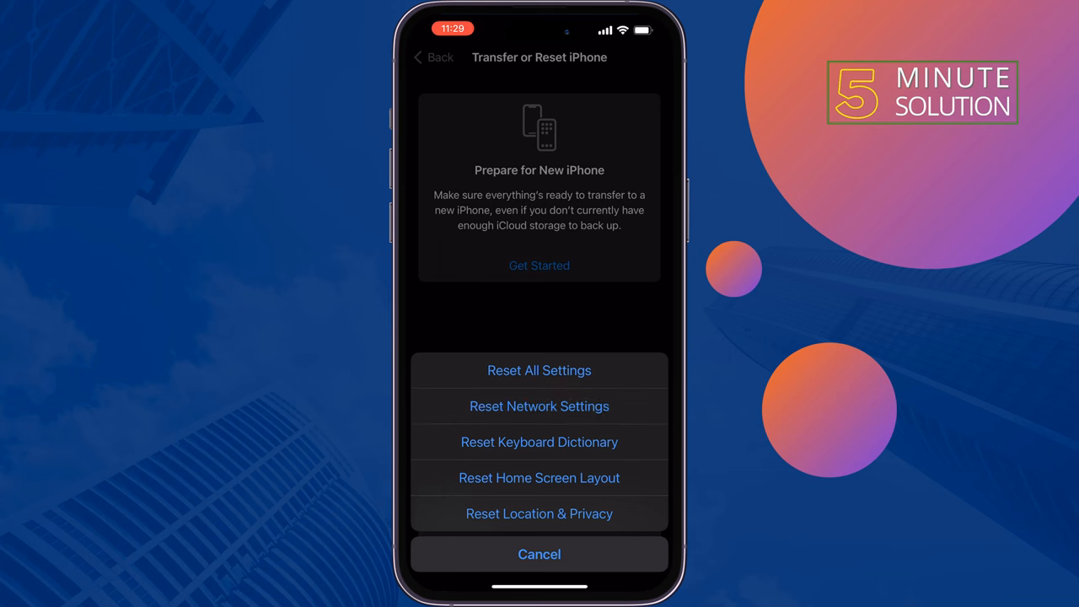
{"action": "left_click", "coordinate": [539, 554]}
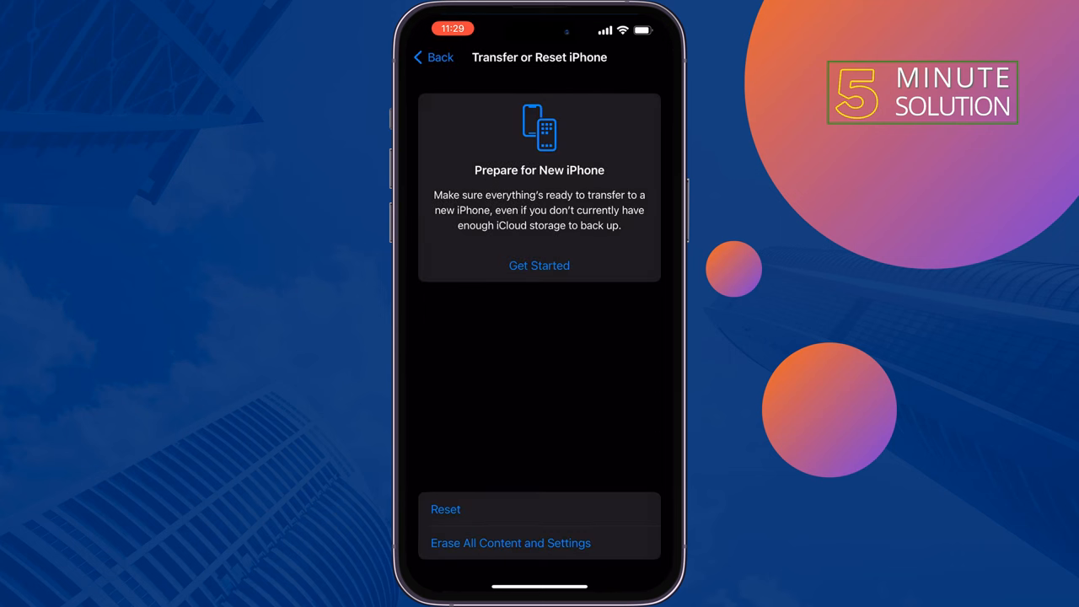